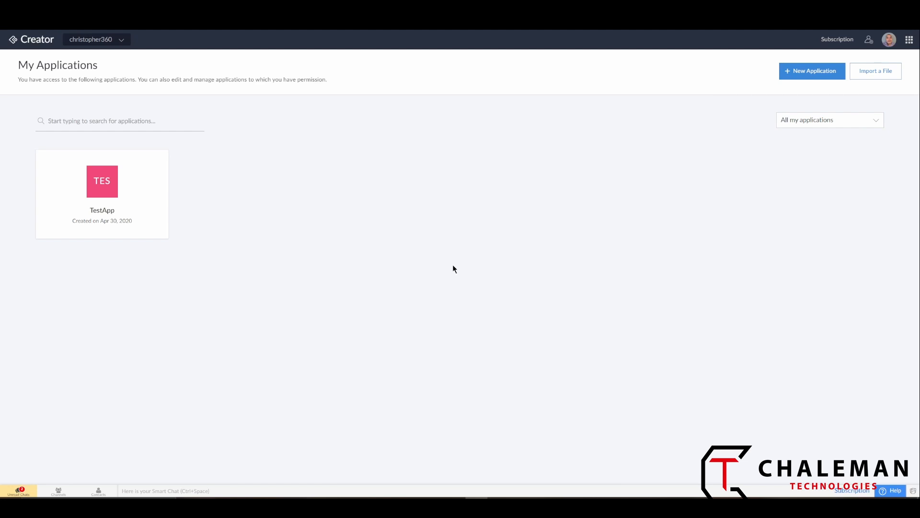
mouse_move(458, 262)
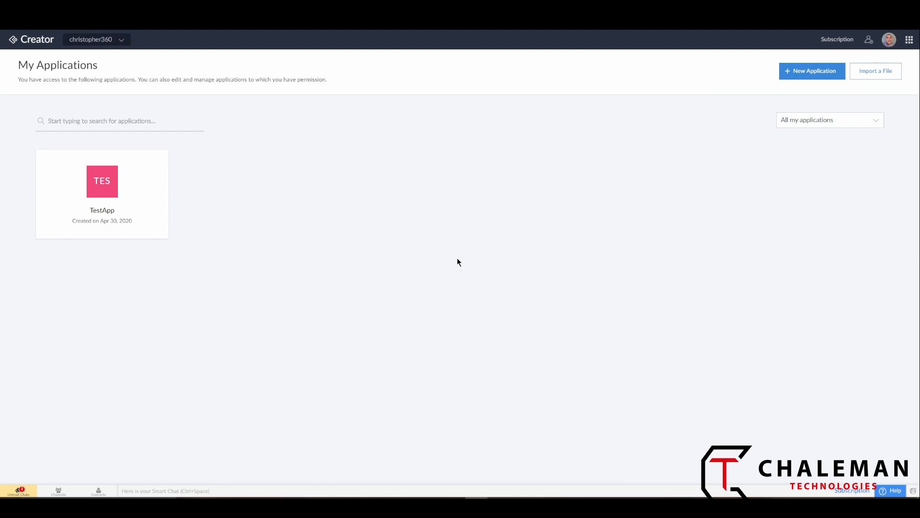
mouse_move(233, 79)
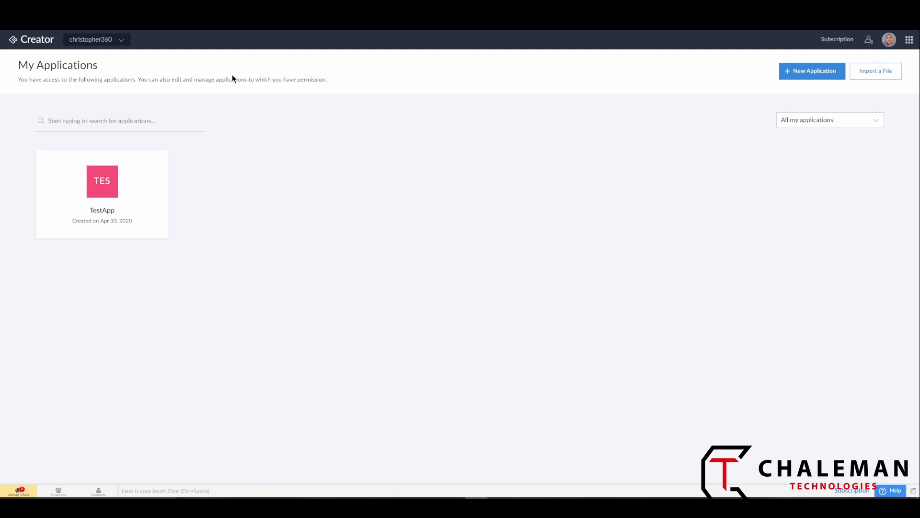
mouse_move(29, 53)
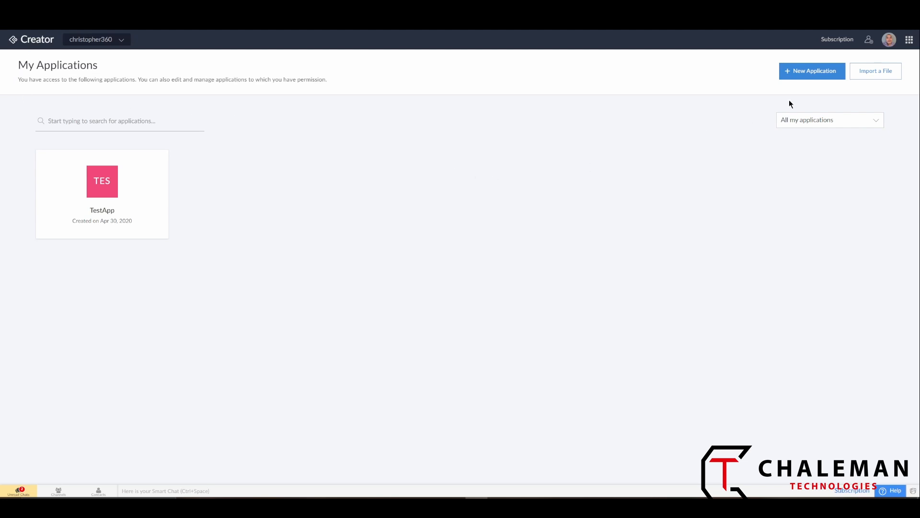
mouse_move(812, 70)
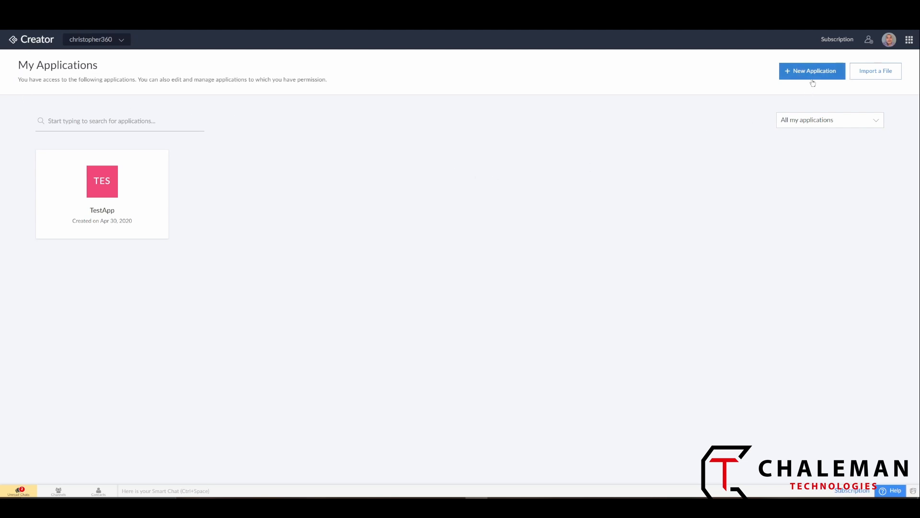
Start a New Application and browse the template gallery end to end, returning to the top.
left_click(812, 70)
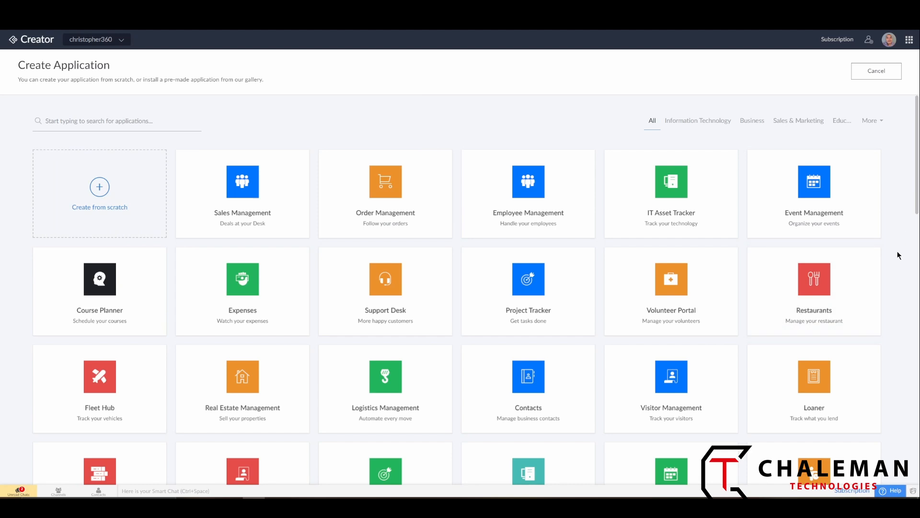
scroll("down", 3)
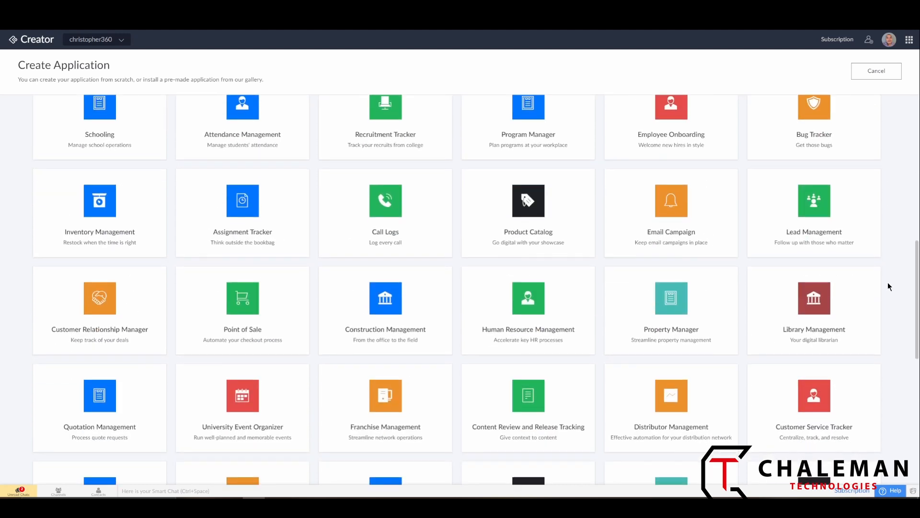
scroll("down", 3)
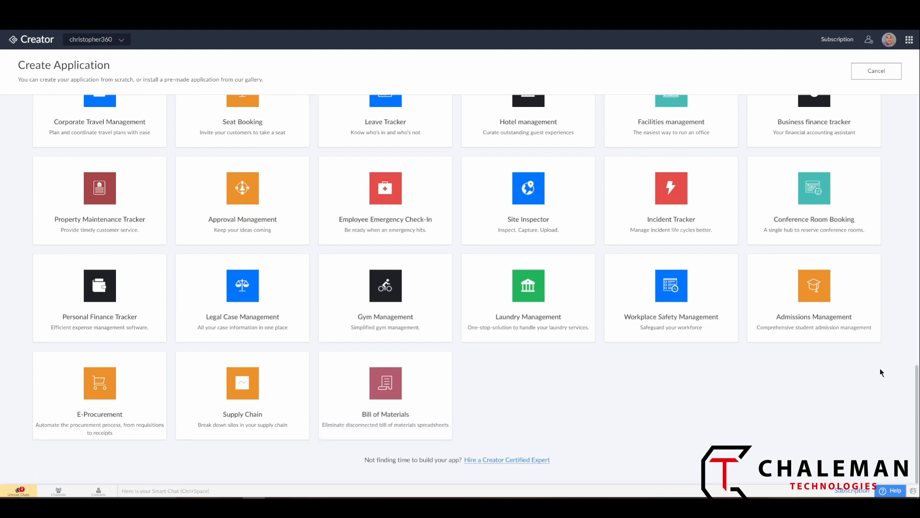
scroll("up", 3)
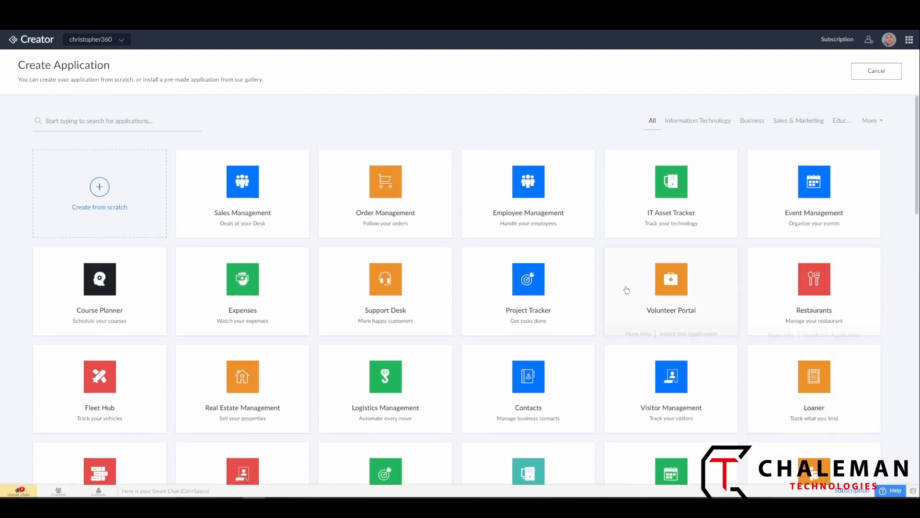
mouse_move(742, 194)
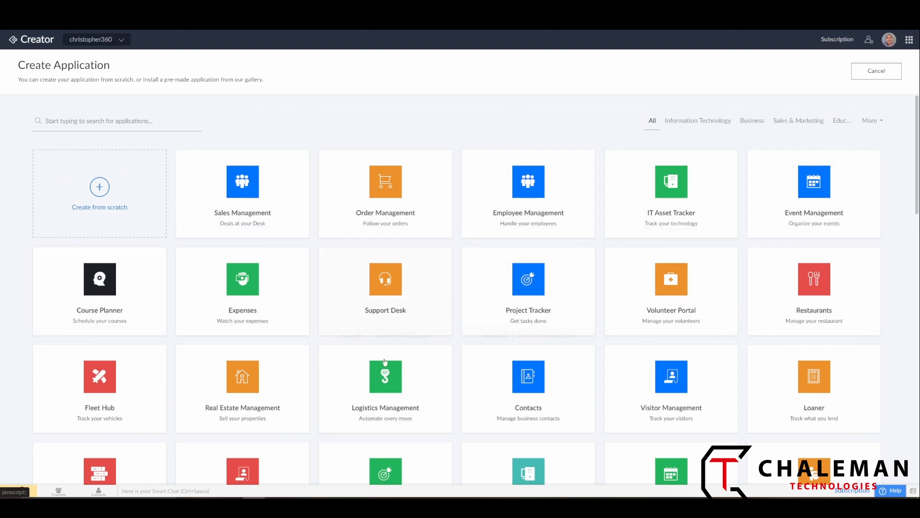
mouse_move(589, 331)
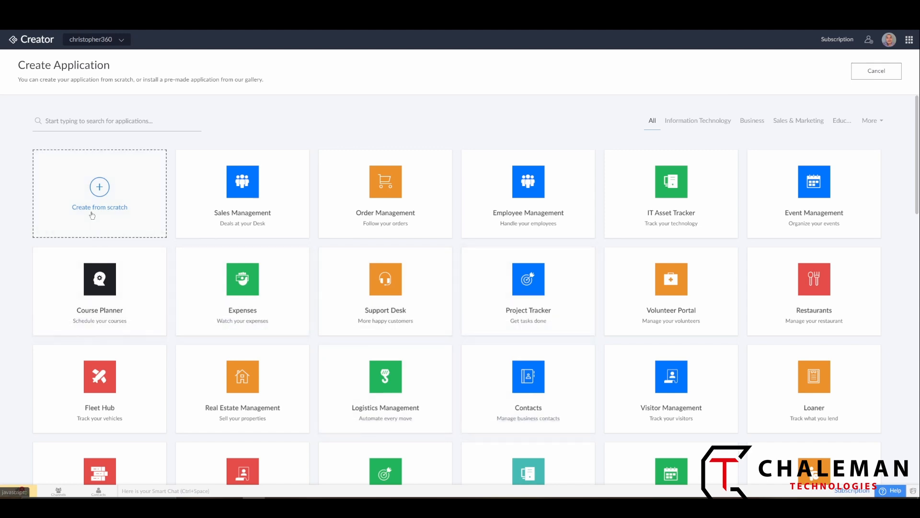
mouse_move(80, 221)
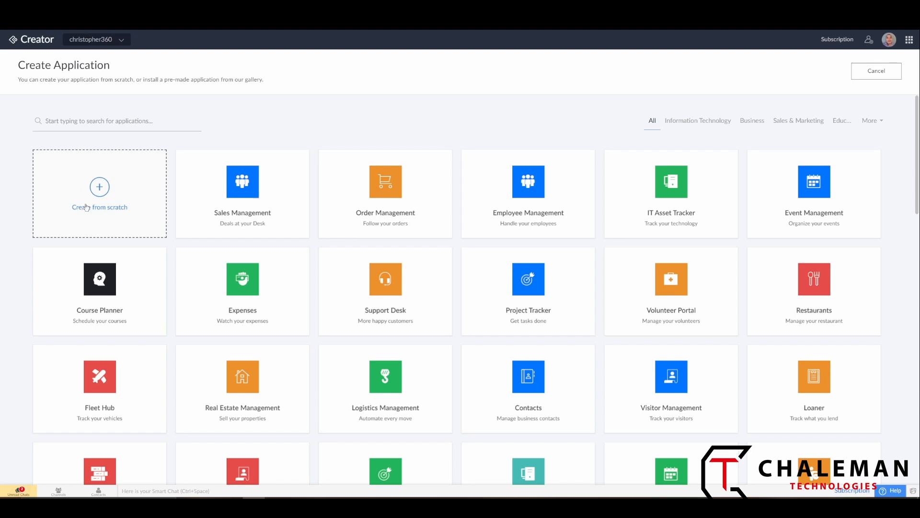
mouse_move(99, 187)
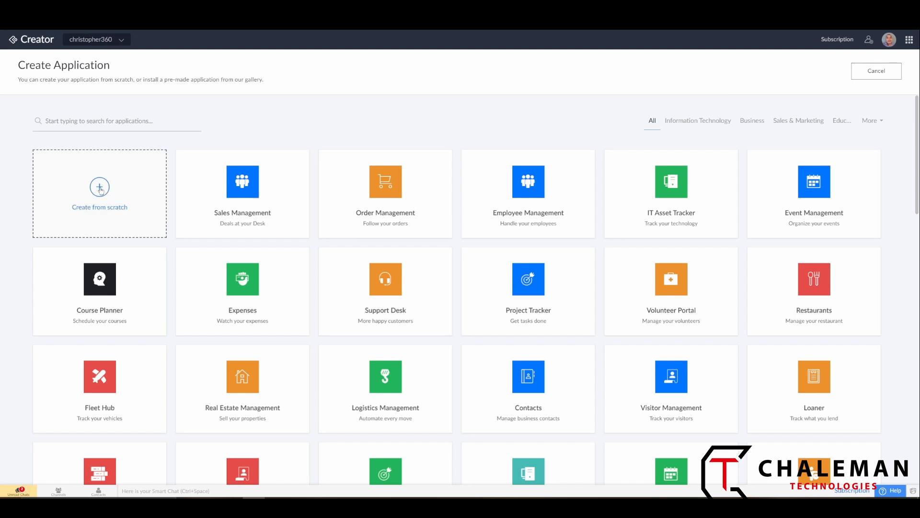
Create a blank application from scratch named 'Basic CRM', opening its empty Design workspace.
left_click(99, 193)
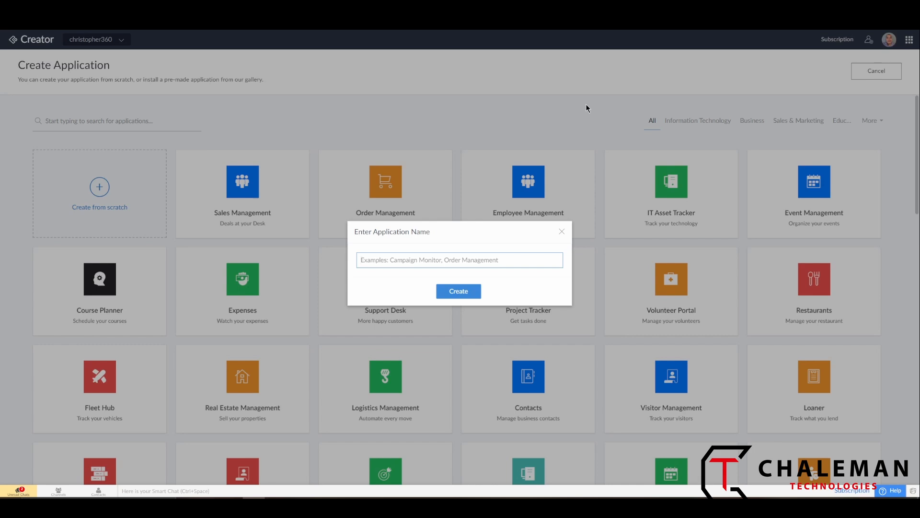
type("Bas")
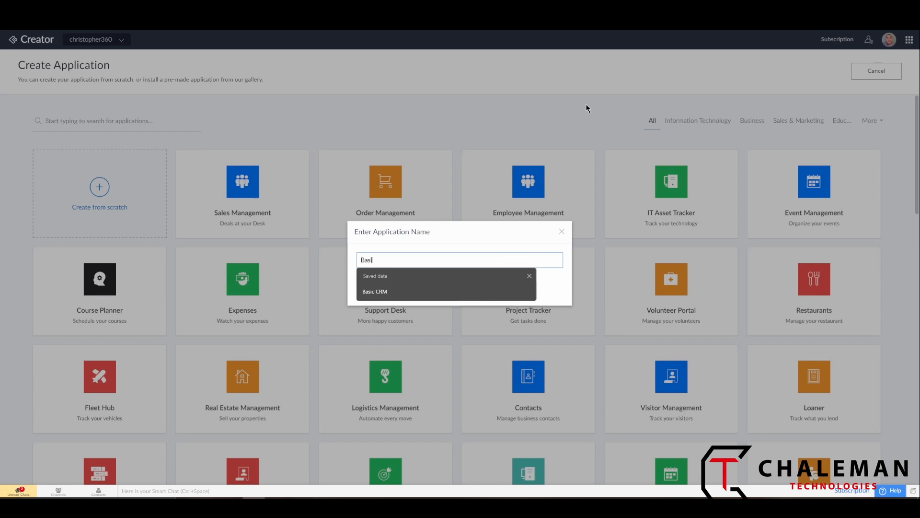
type("c")
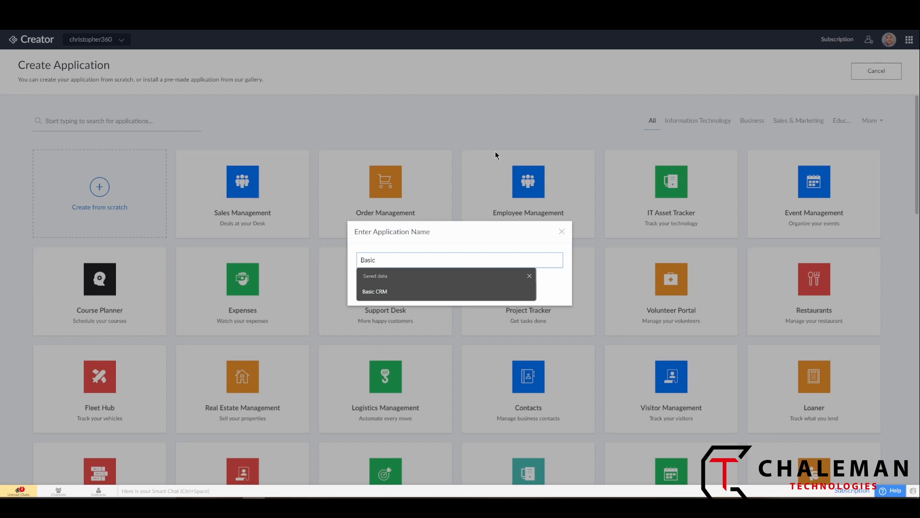
left_click(374, 291)
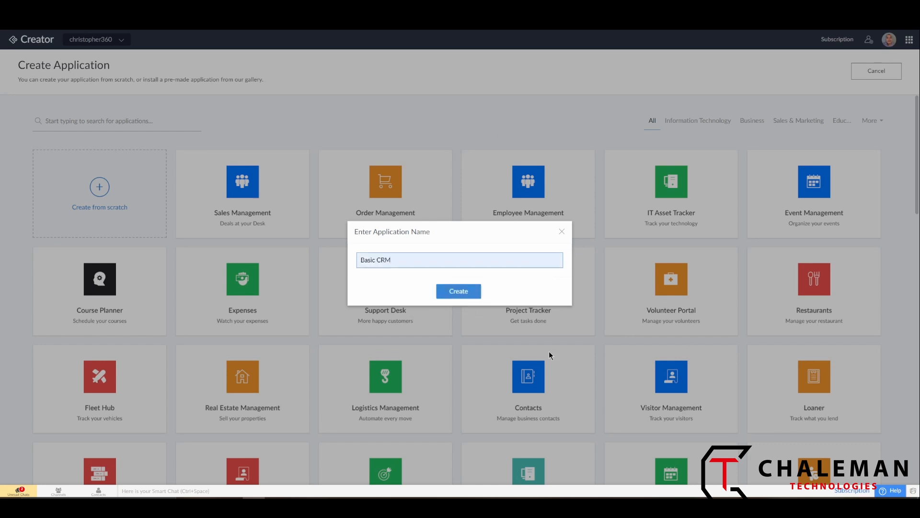
mouse_move(362, 276)
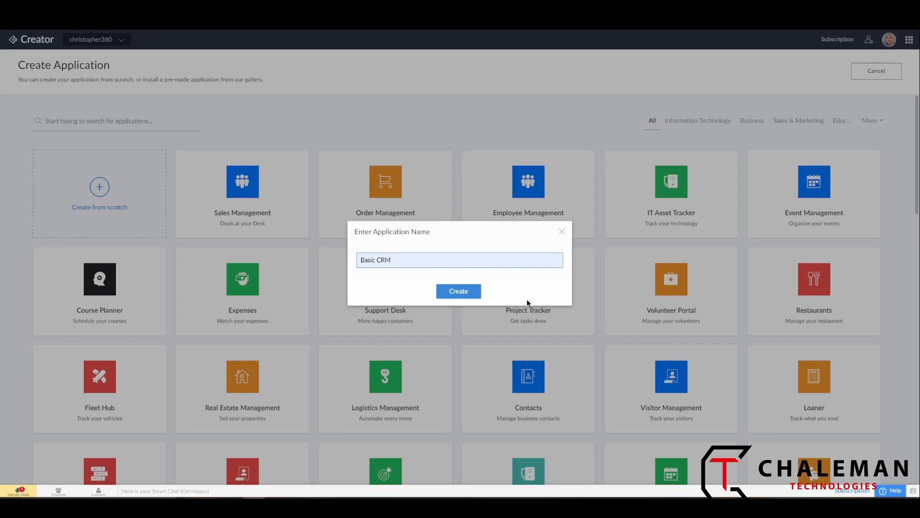
left_click(458, 290)
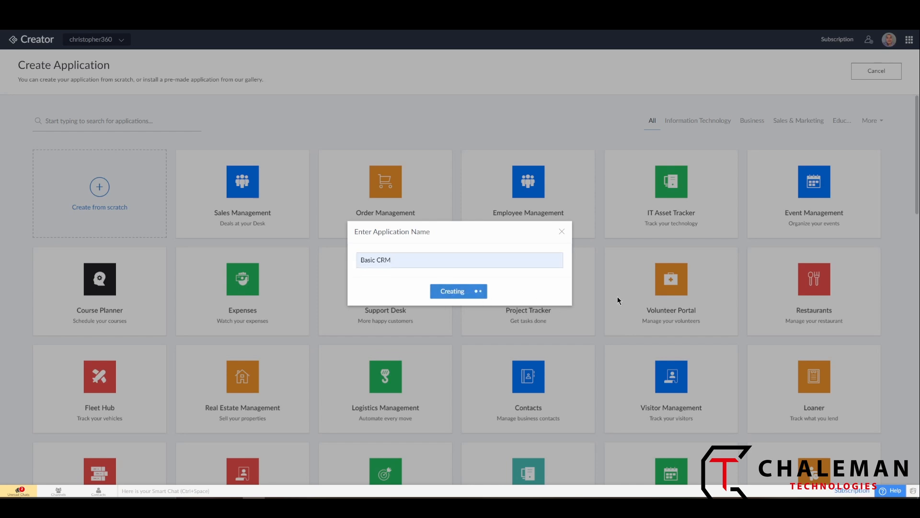
left_click(458, 291)
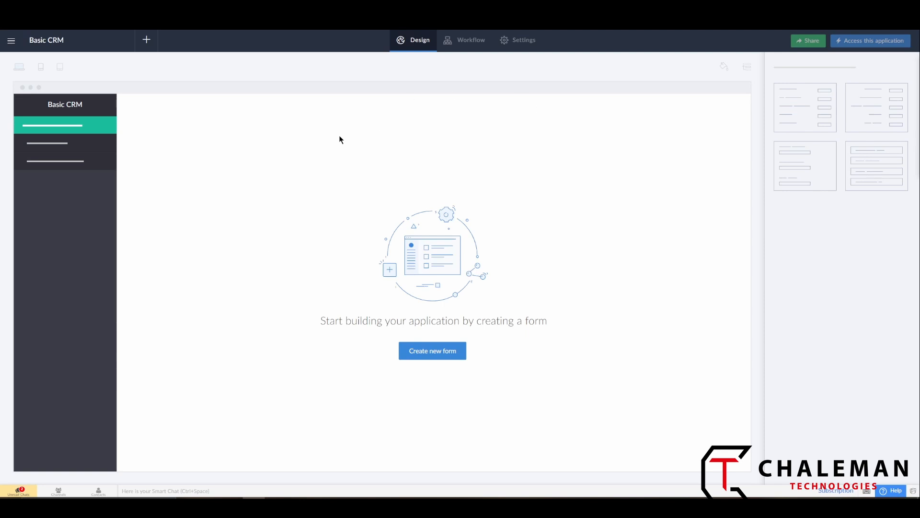
mouse_move(343, 272)
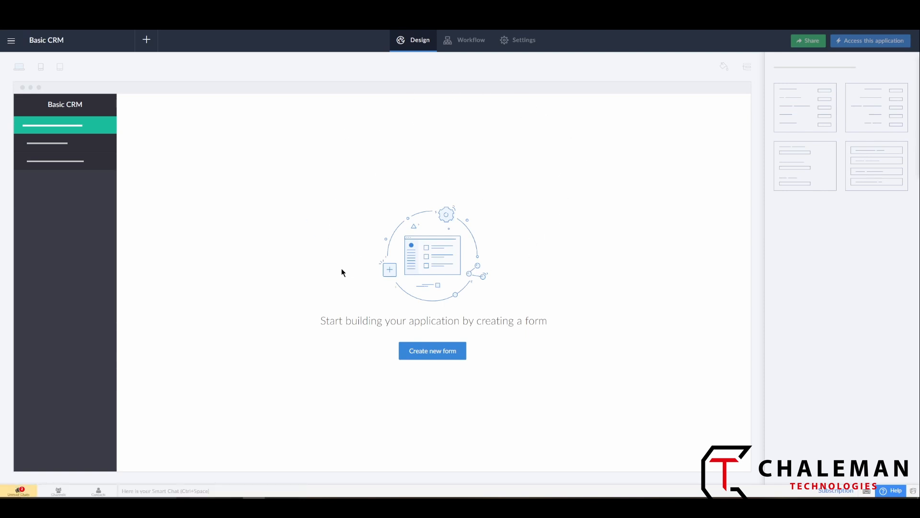
mouse_move(609, 122)
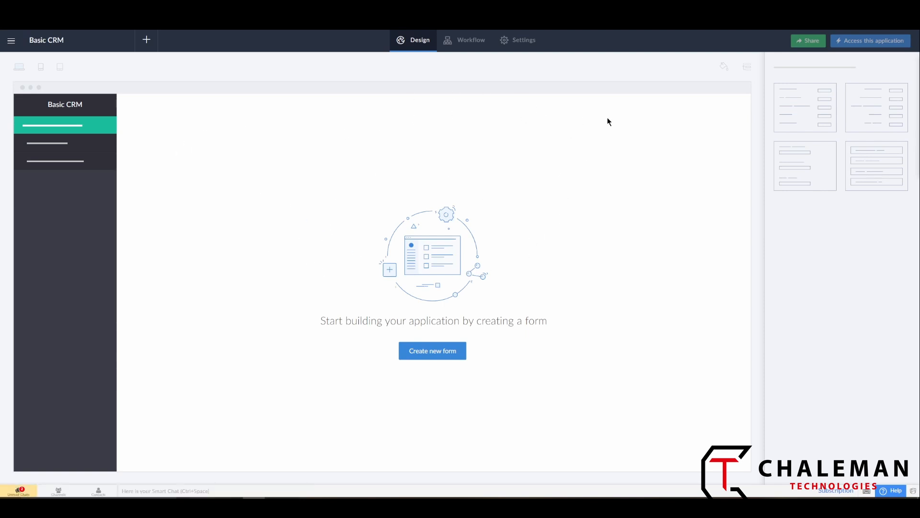
mouse_move(375, 404)
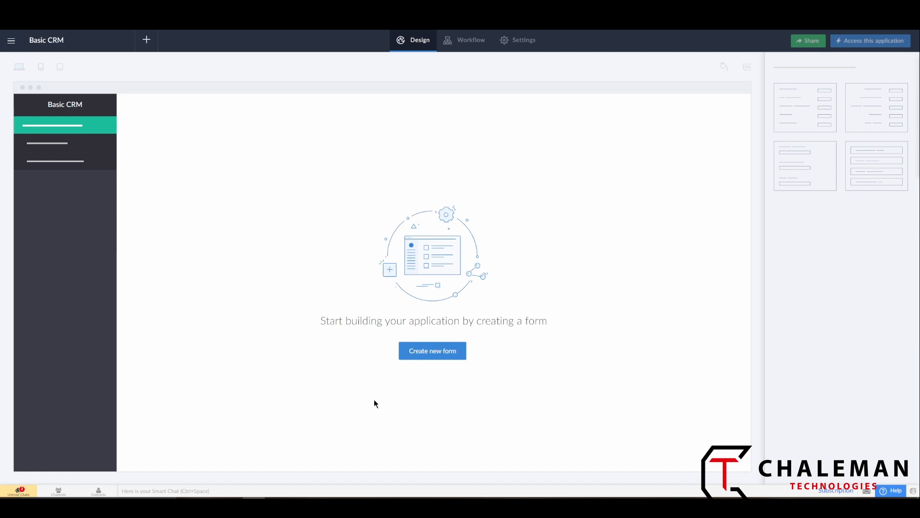
mouse_move(608, 410)
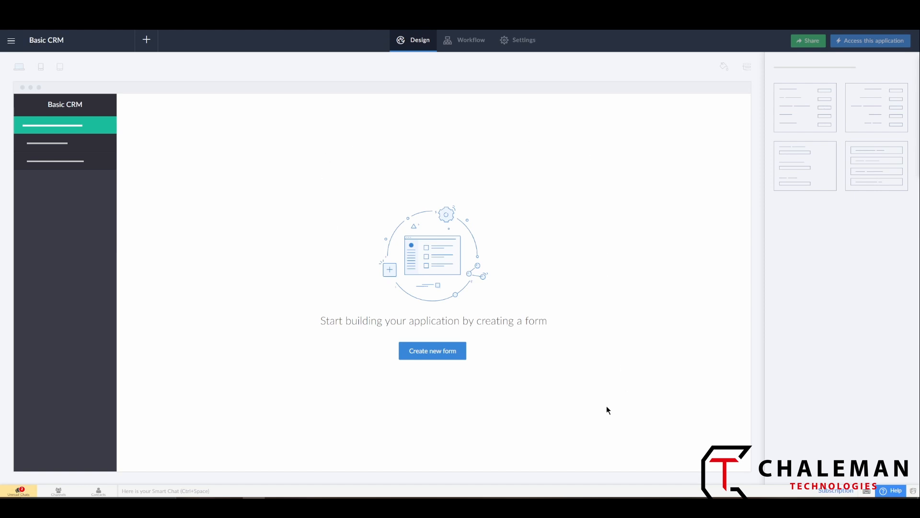
mouse_move(661, 367)
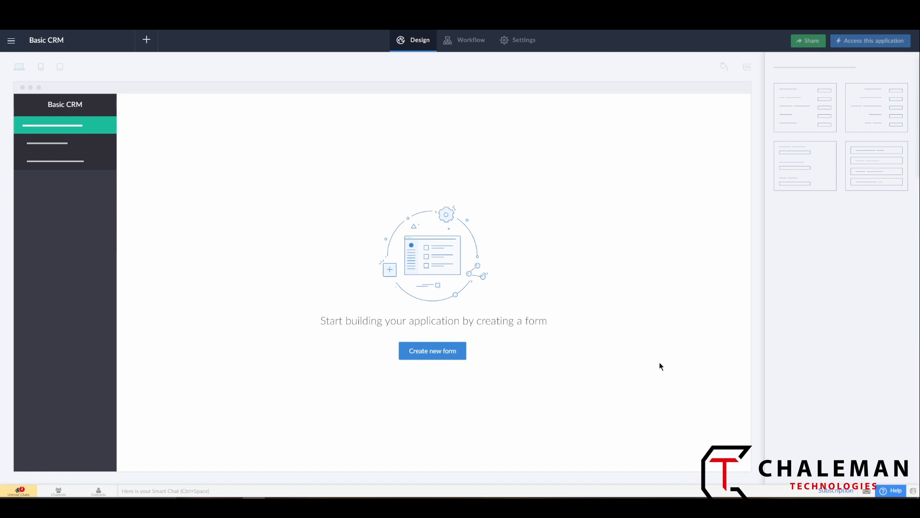
mouse_move(464, 194)
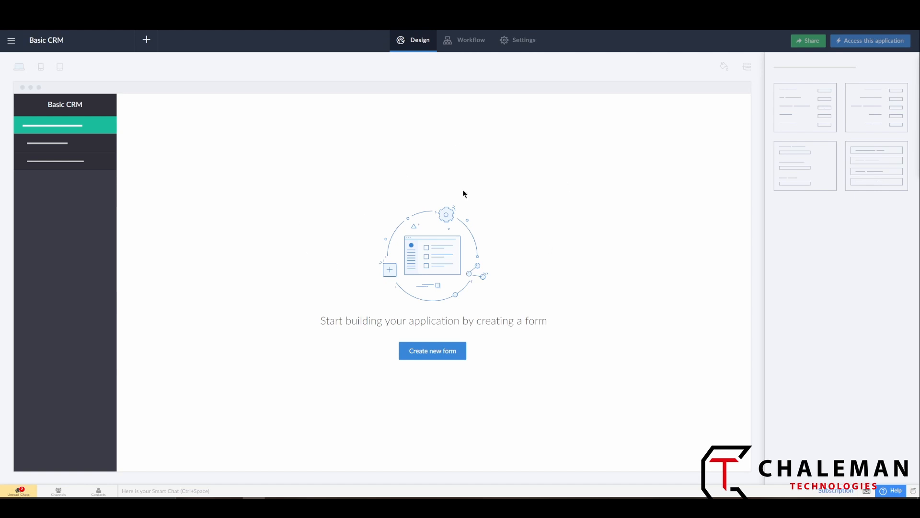
mouse_move(312, 269)
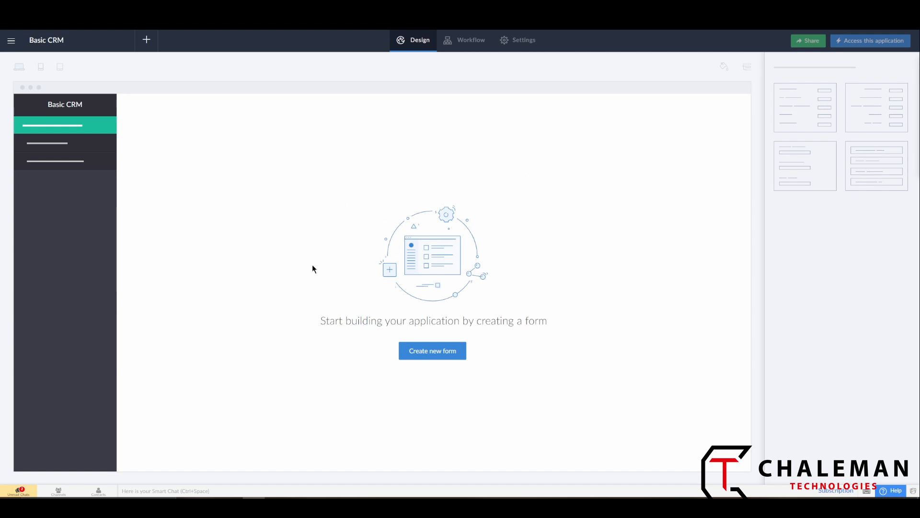
mouse_move(320, 175)
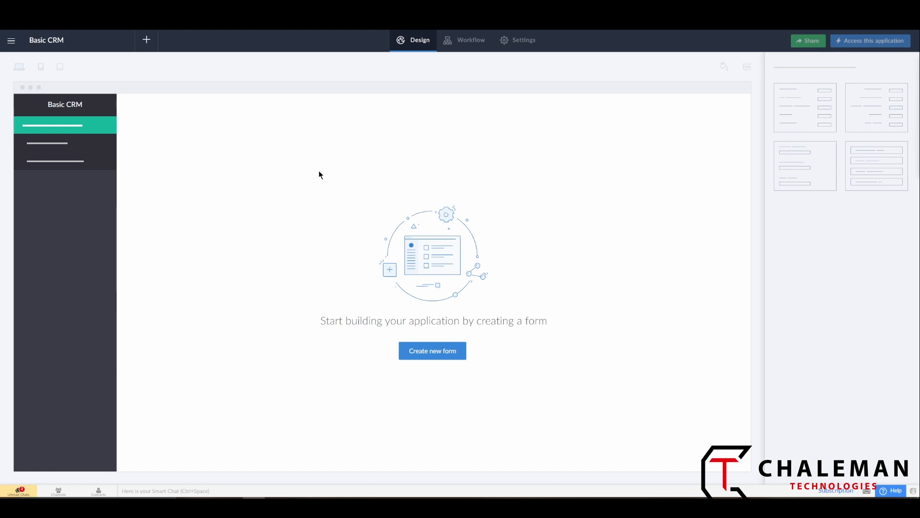
mouse_move(454, 423)
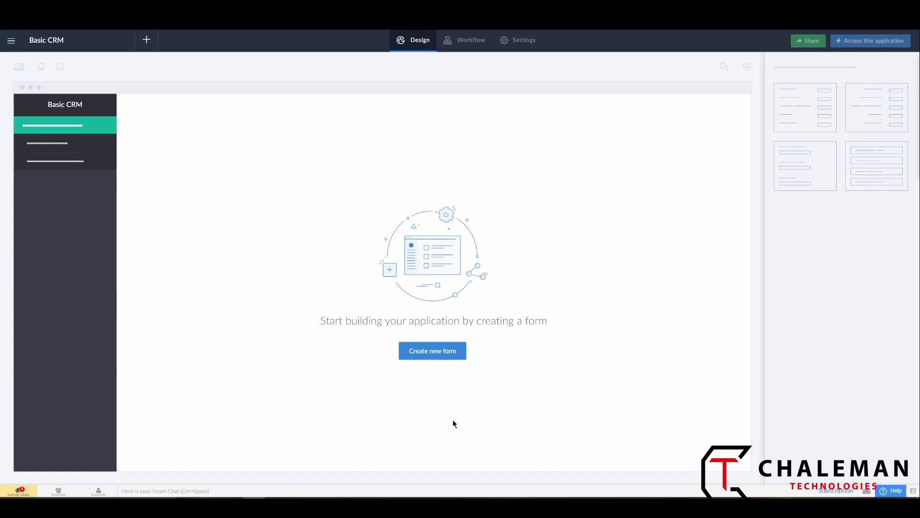
mouse_move(388, 275)
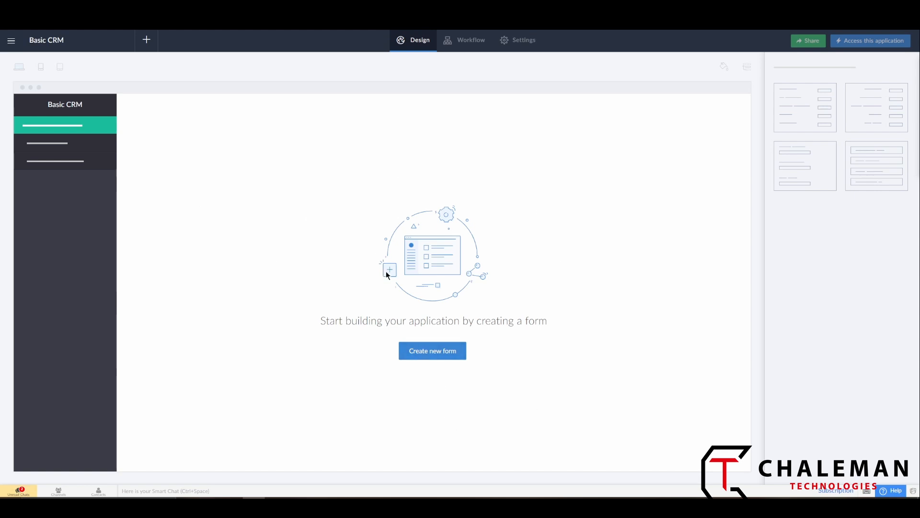